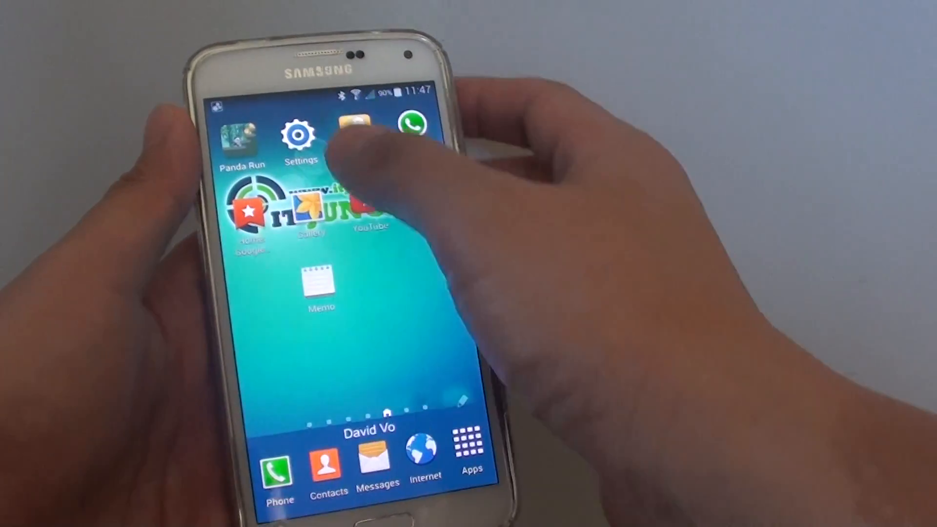
Launch Settings from the home screen and scroll to the Network connections group.
left_click(299, 135)
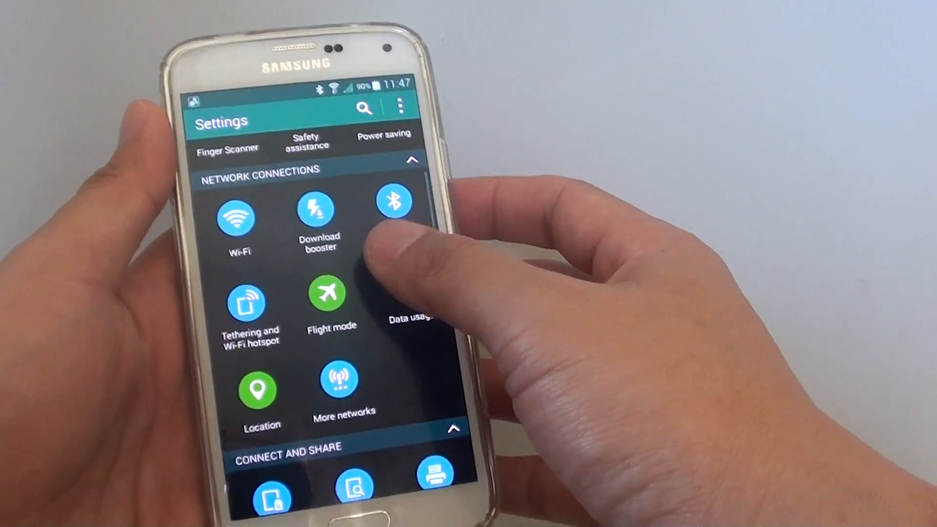
scroll("down", 3)
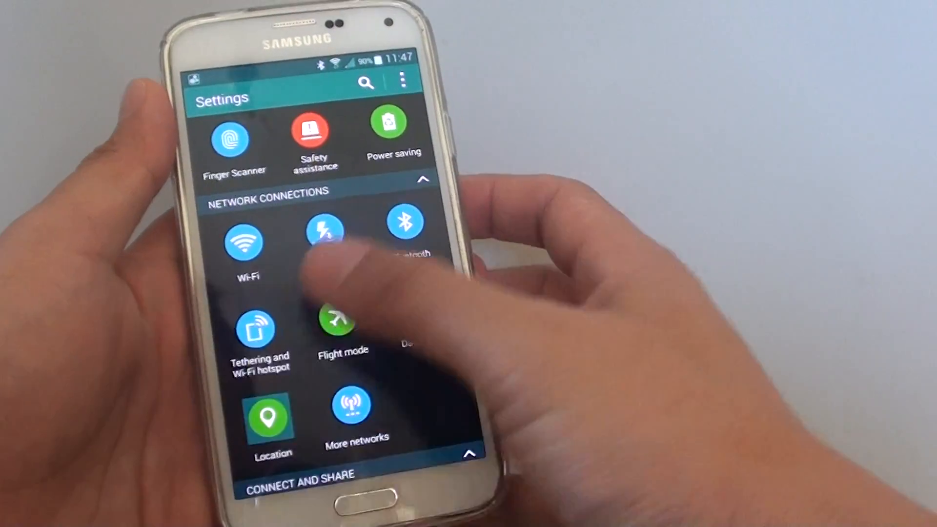
Go through Location and My places to the Work place's editing screen.
left_click(270, 416)
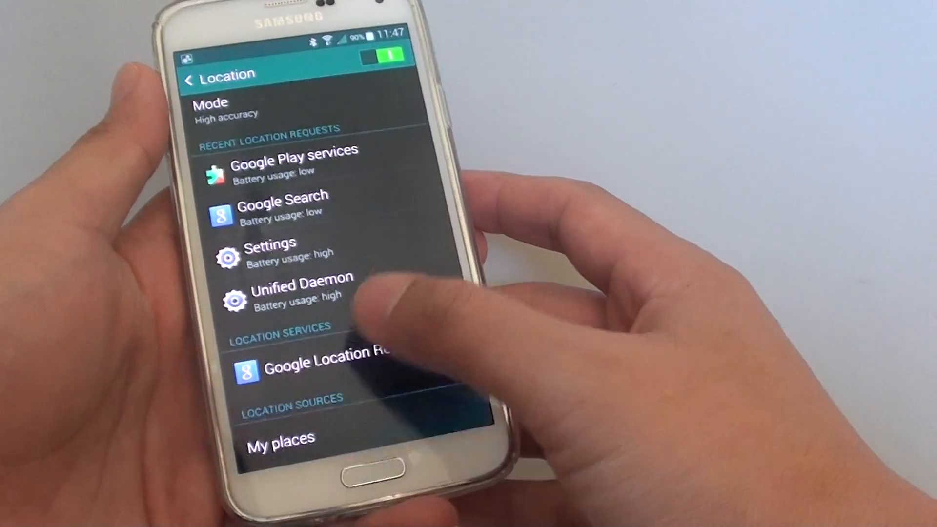
left_click(280, 437)
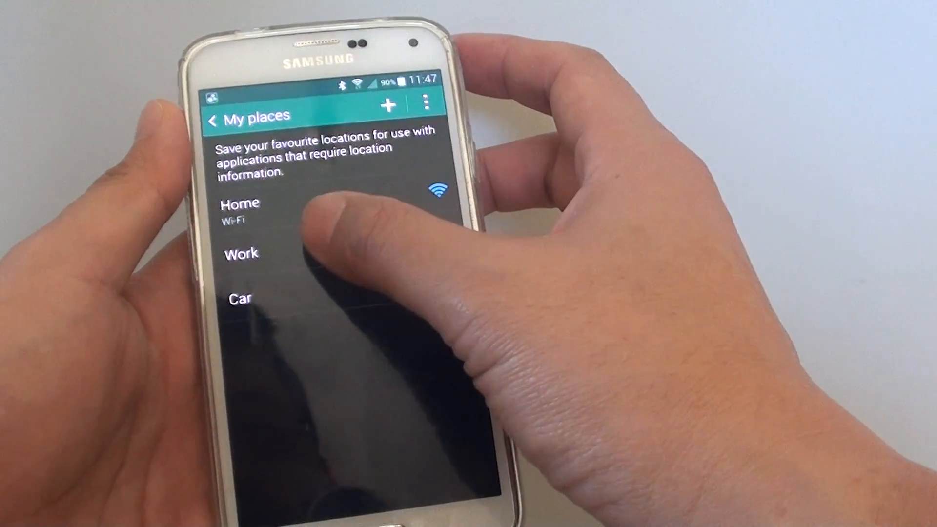
left_click(241, 254)
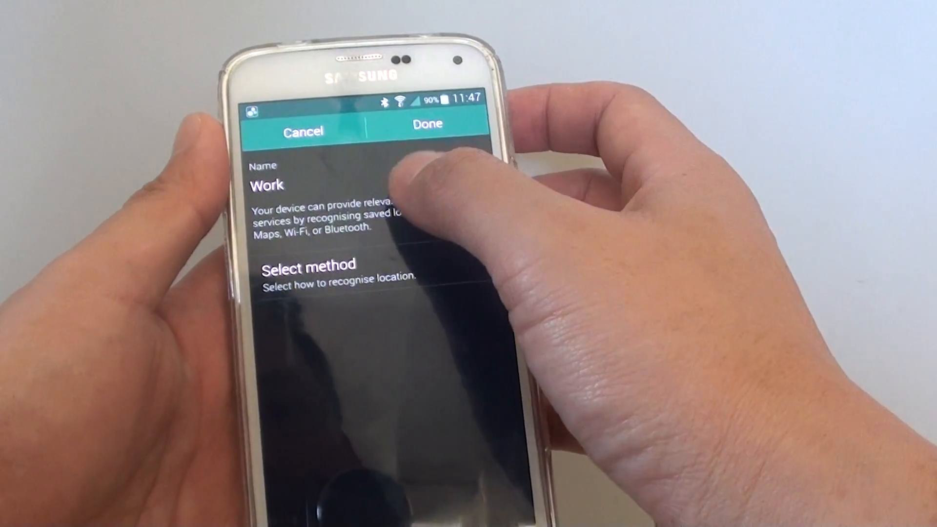
Choose Maps as the Work place recognition method and confirm with OK.
left_click(308, 265)
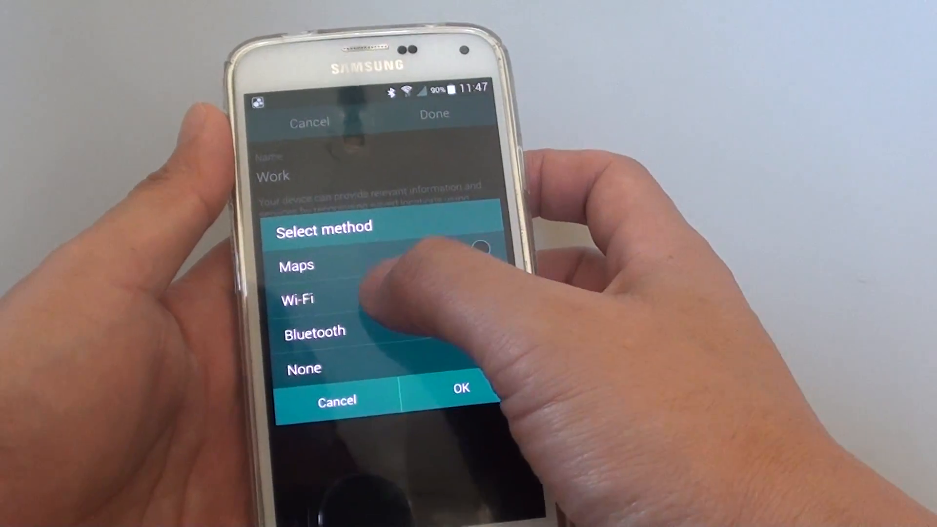
left_click(484, 347)
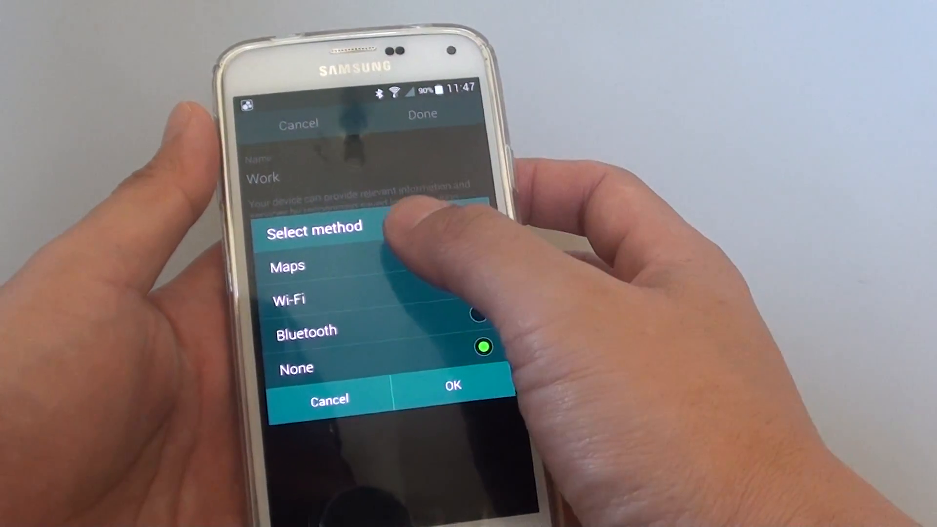
left_click(468, 262)
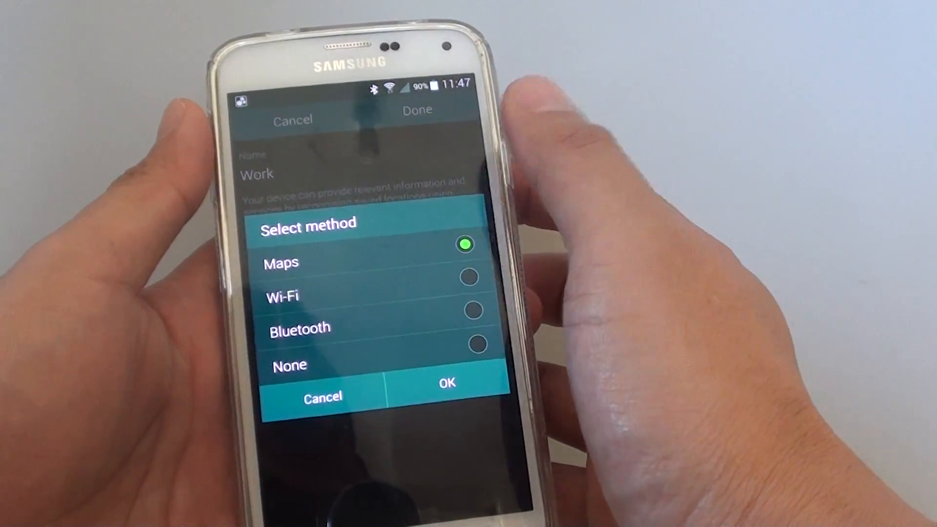
left_click(445, 382)
type("16")
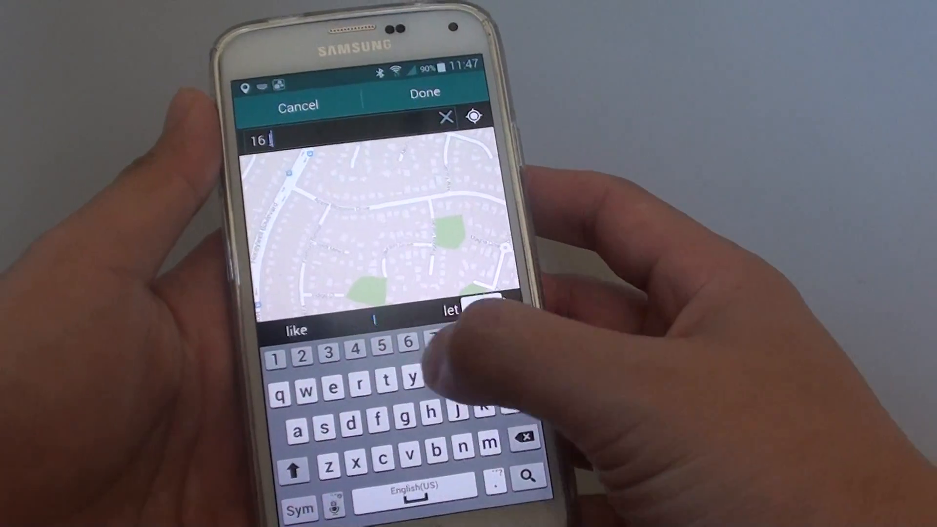
Enter 'lord dt' as the street address in the map search field.
type("lord dt")
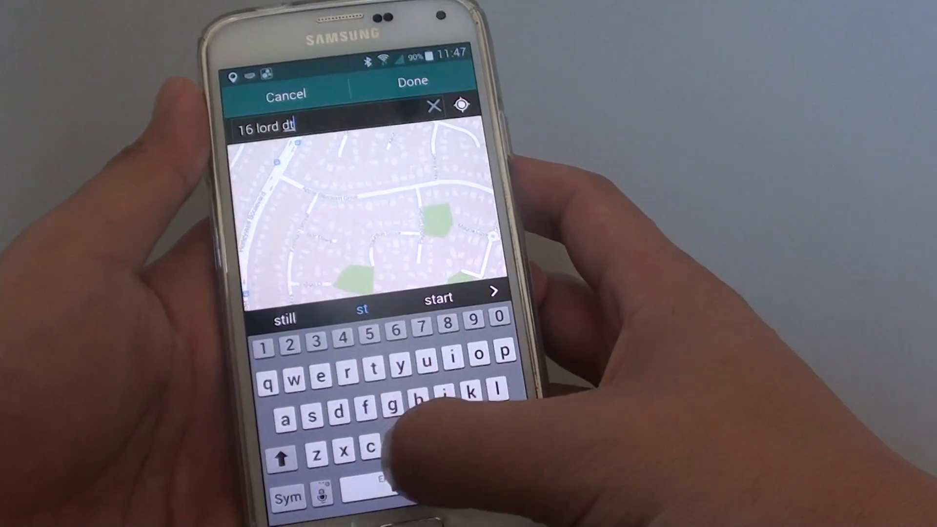